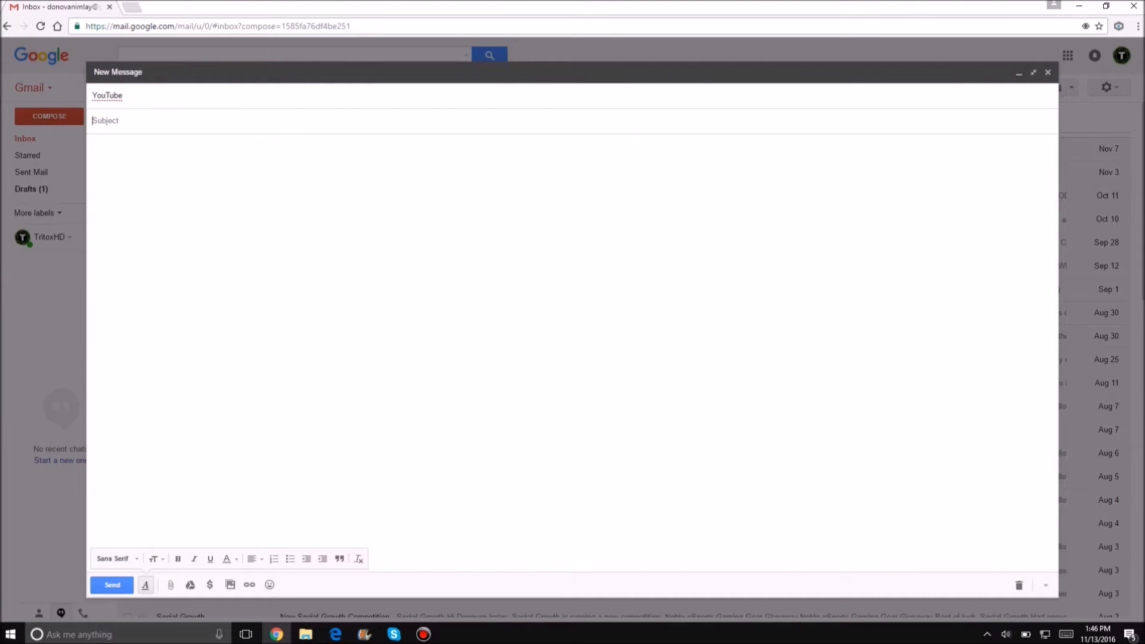
type("Texting and Emotion")
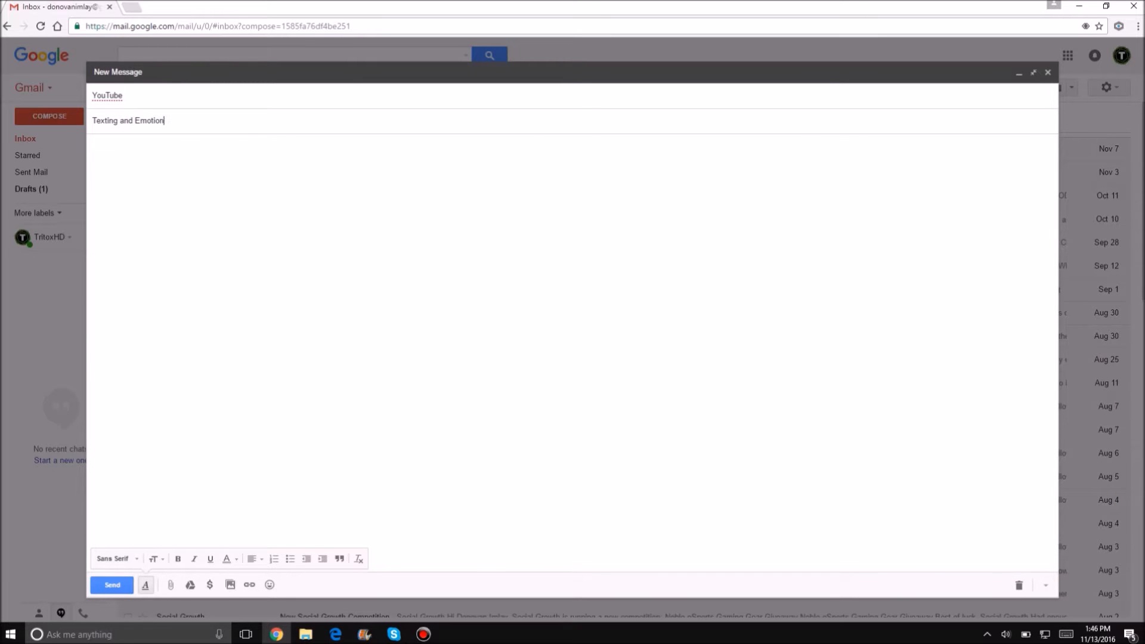
type("Hey")
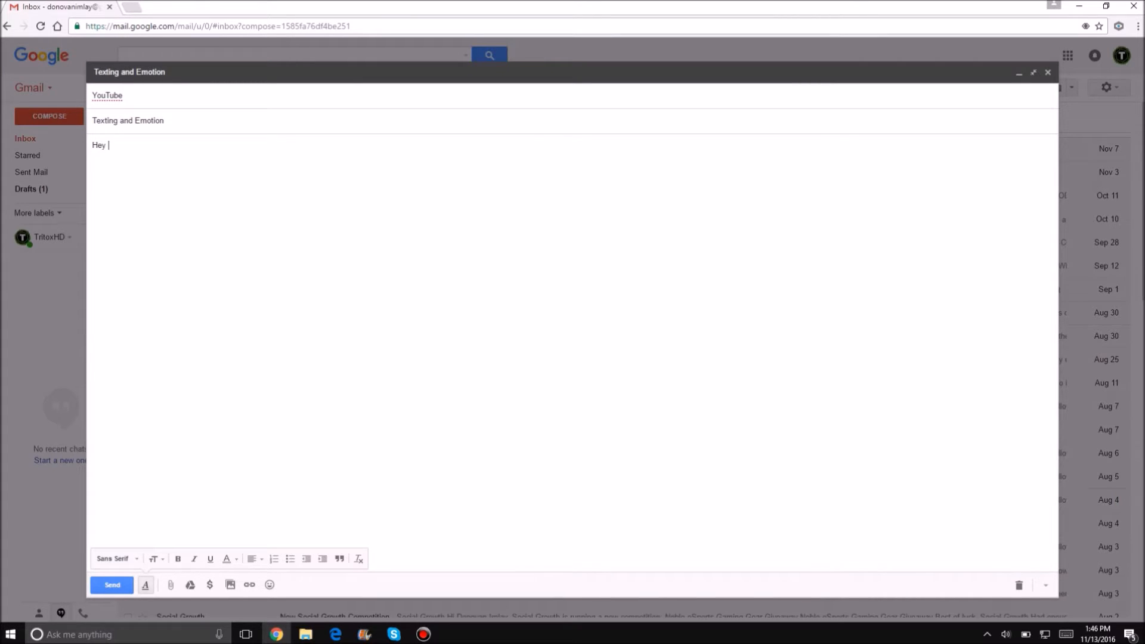
type("YouTube")
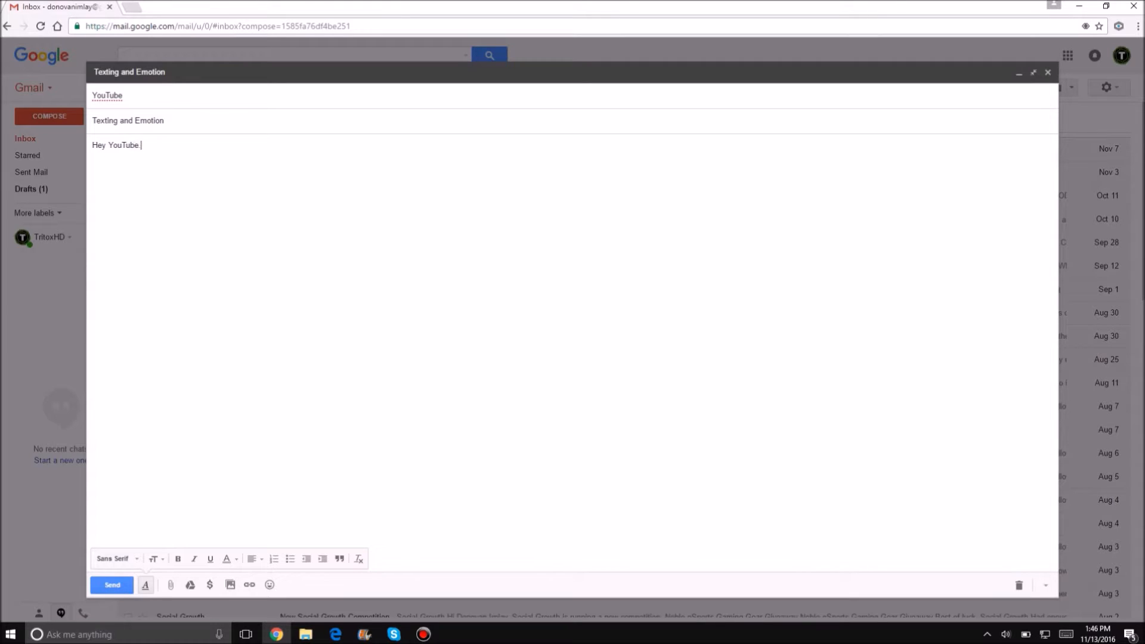
type("I'm T")
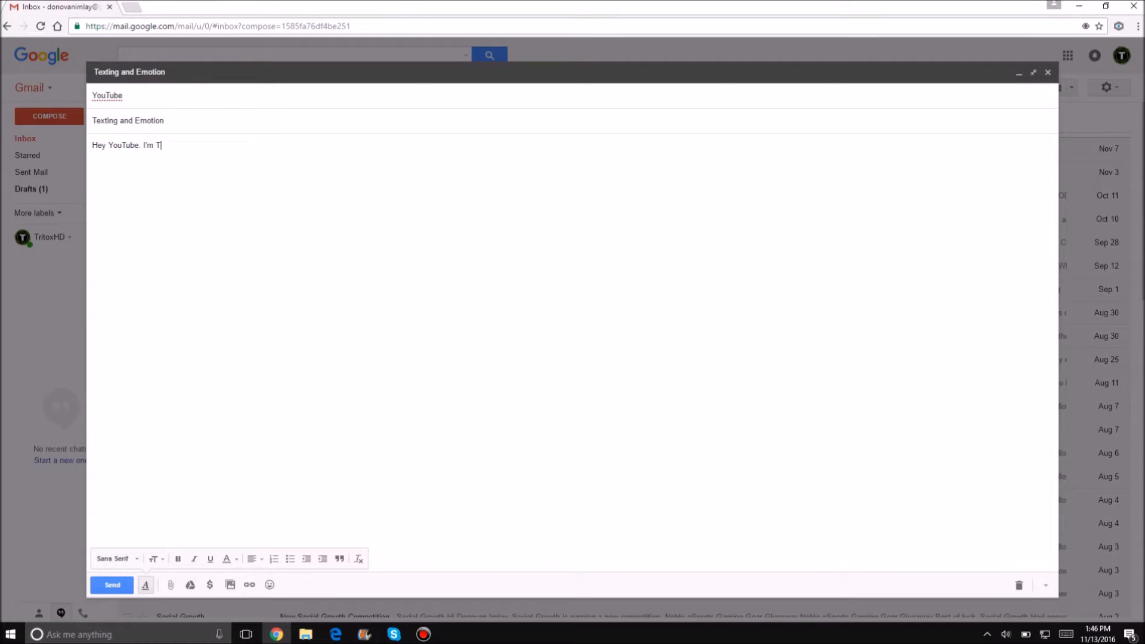
type("ritox")
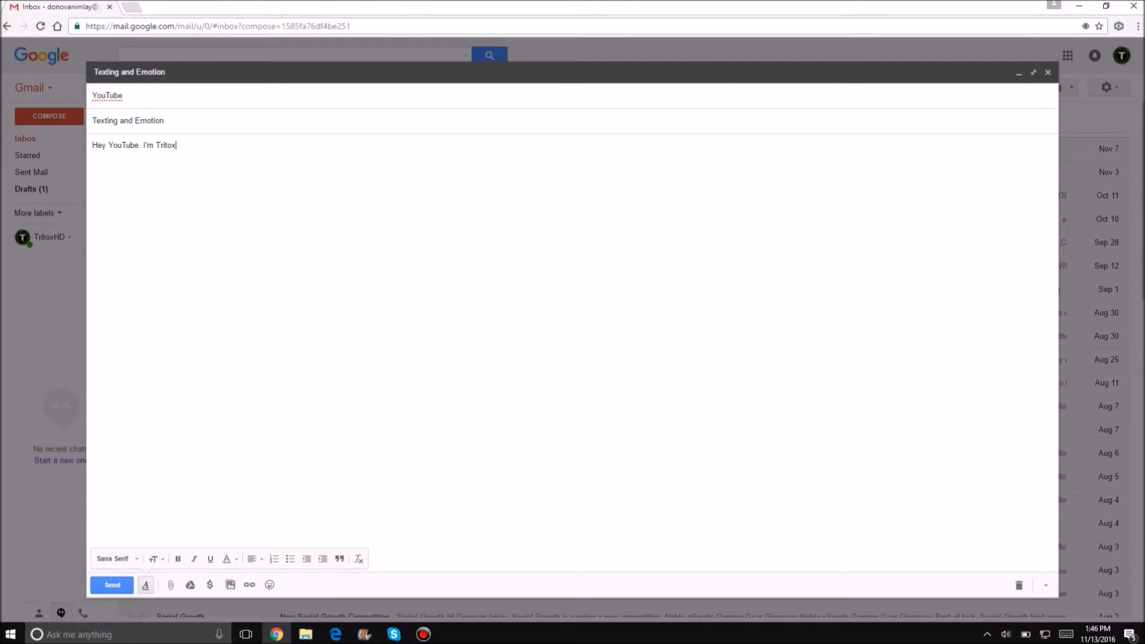